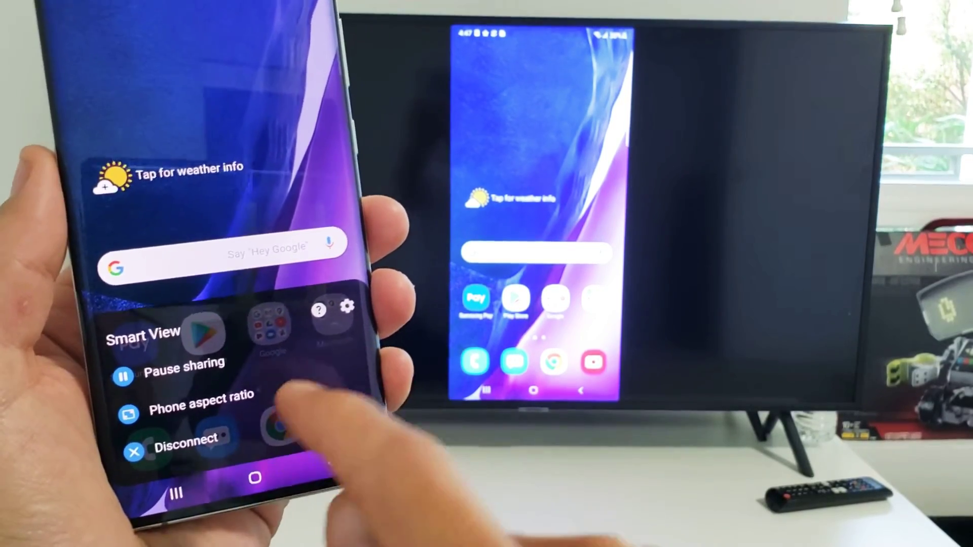
- Bring up the Set aspect ratio screen via the Phone aspect ratio option
click(200, 406)
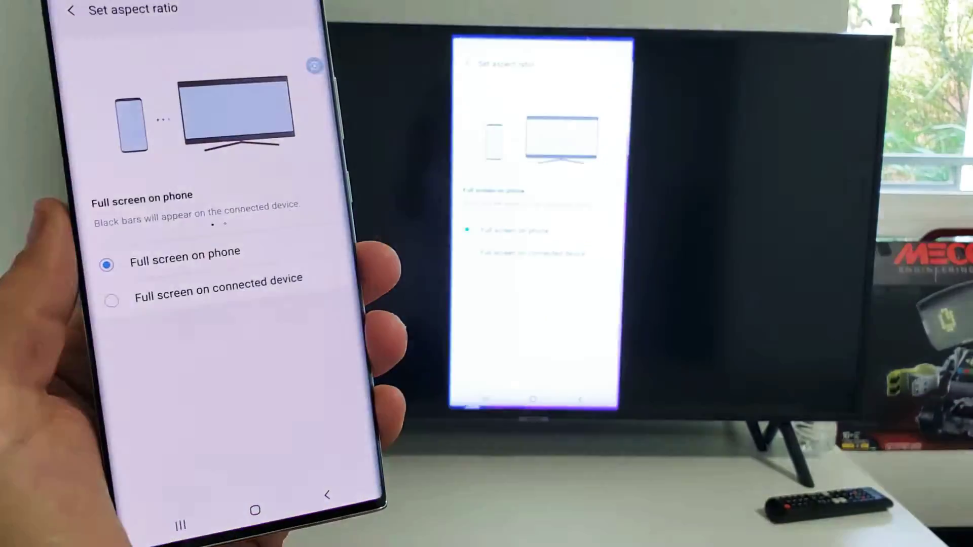